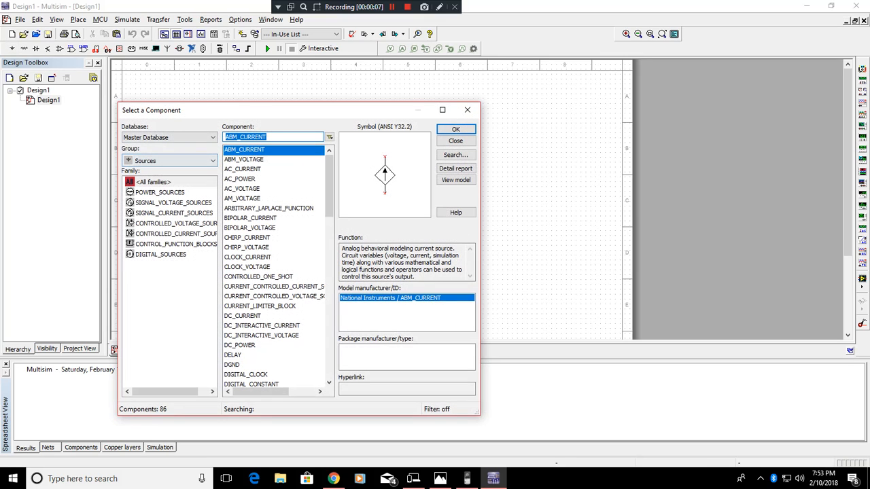
- Pick DC_POWER for a 12 V source V1 and GROUND from the Sources family for the sheet
left_click(160, 193)
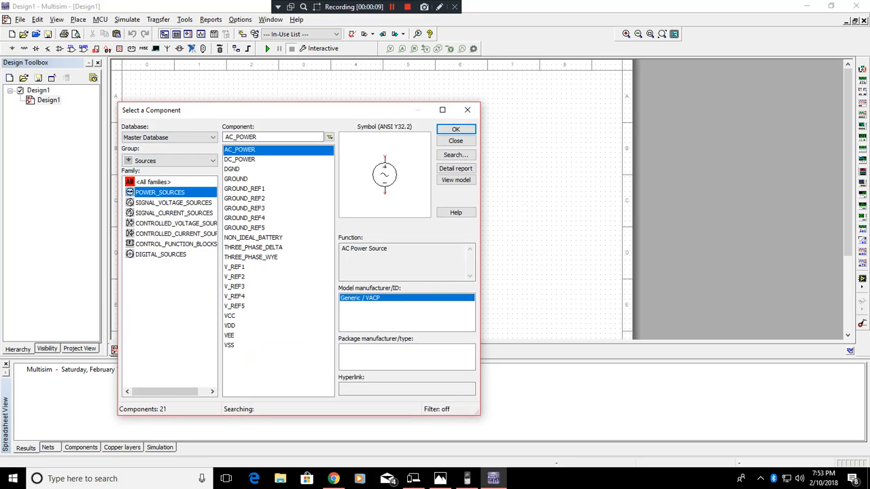
left_click(456, 129)
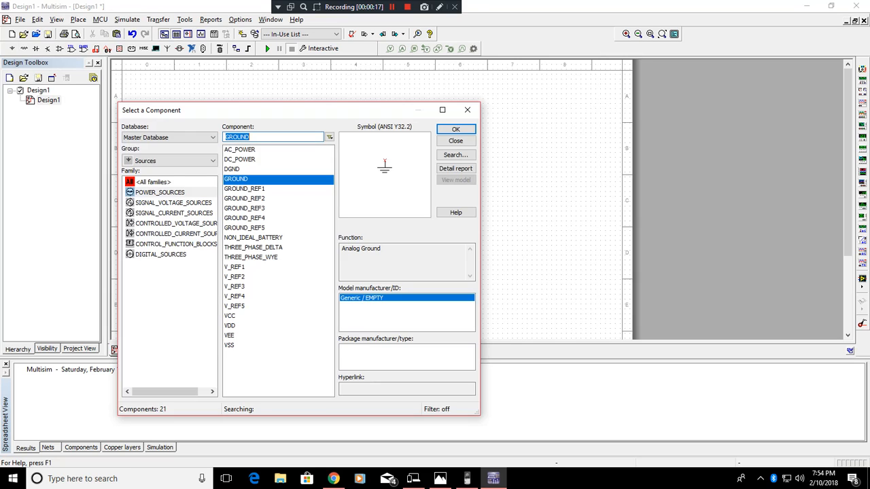
left_click(456, 129)
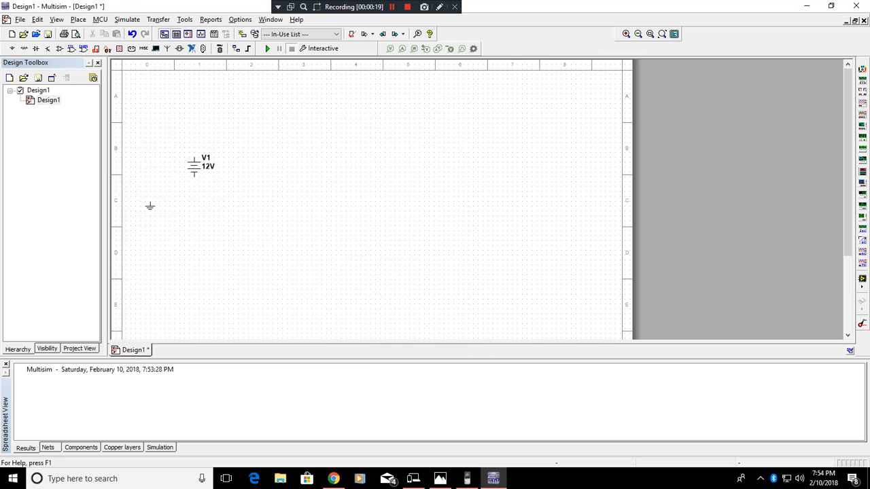
- Drop the ground below-left of V1 and pick the 1 kΩ RESISTOR for R1, R2 and R3
left_click_drag(193, 177, 150, 207)
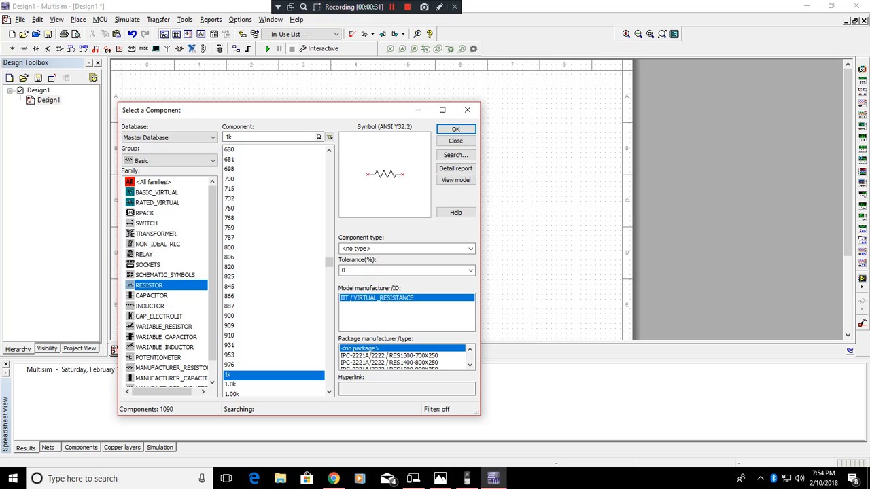
left_click(455, 129)
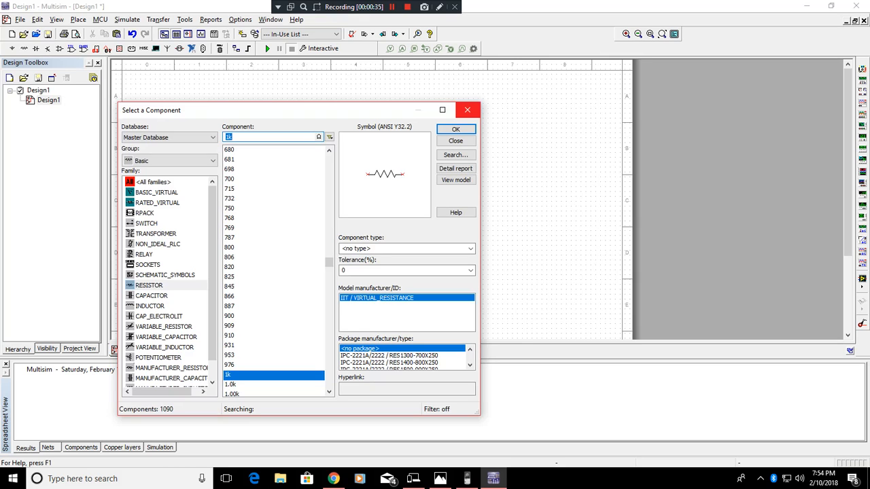
left_click(455, 129)
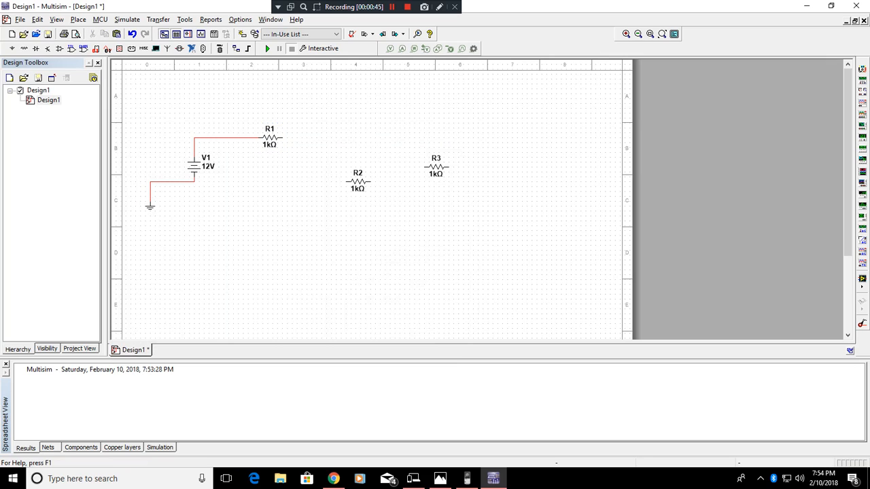
- Wire R1 to R2, move R3 to the bottom and close the series loop back to V1
left_click(359, 182)
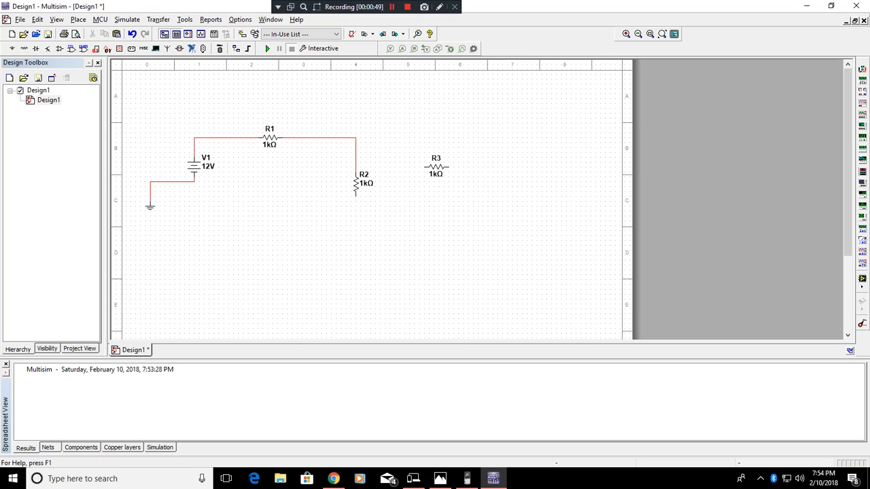
left_click_drag(435, 166, 304, 201)
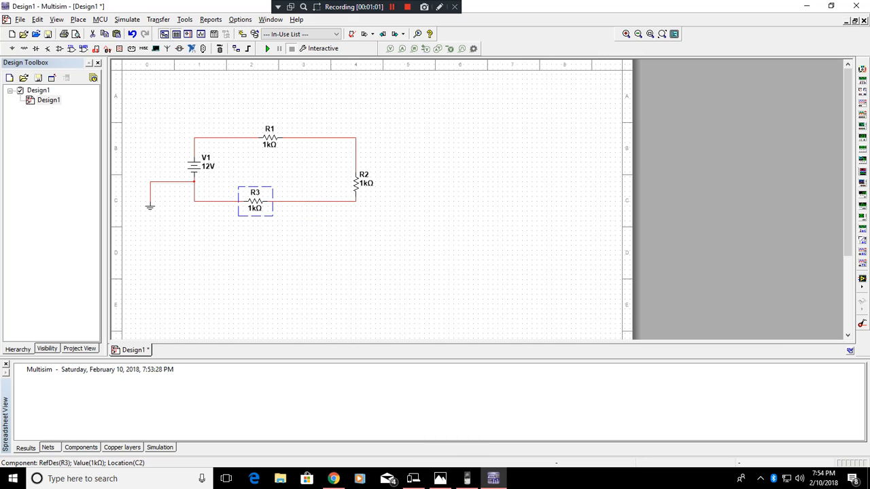
left_click_drag(256, 200, 269, 199)
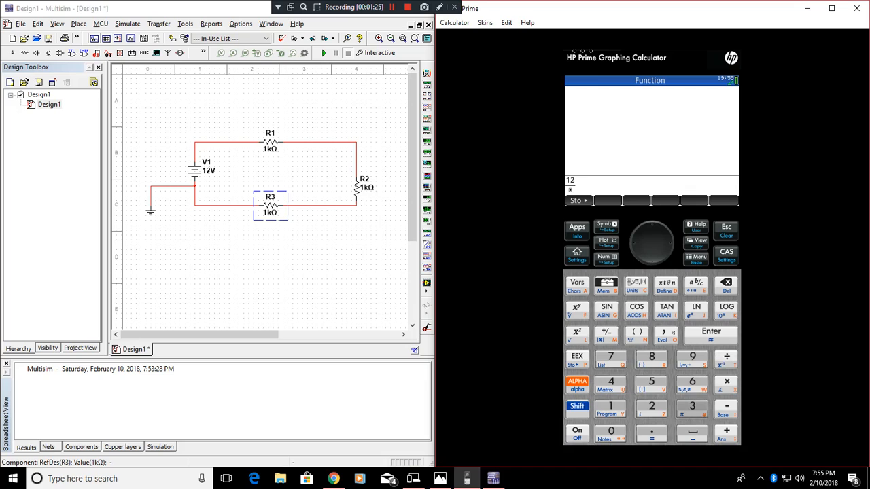
- Evaluate 12 ÷ 3 on the HP Prime, returning 4 for the series current
left_click(692, 408)
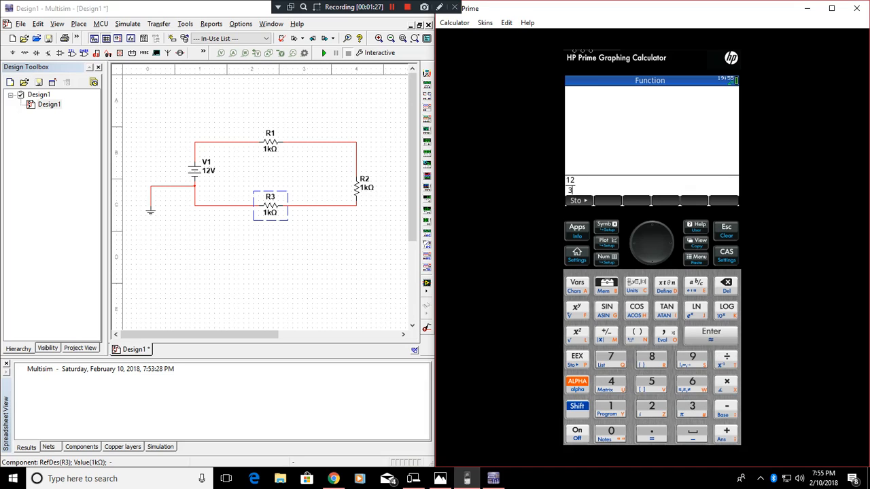
left_click(711, 334)
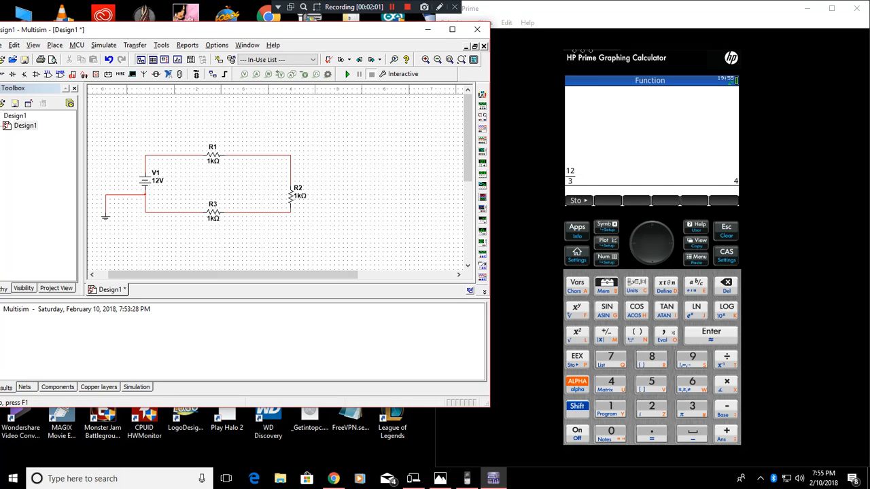
- Wire multimeter XMM1 into the loop and read 12 V, then 4 mA during simulation
left_click(175, 119)
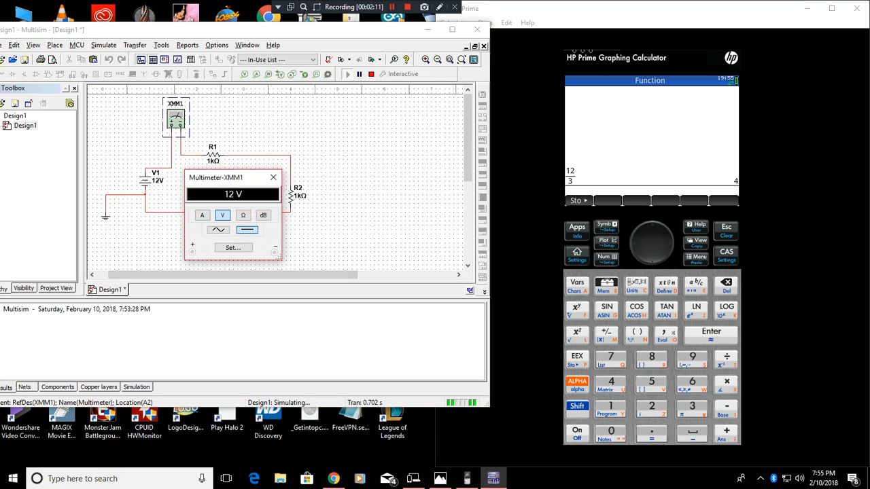
left_click(201, 215)
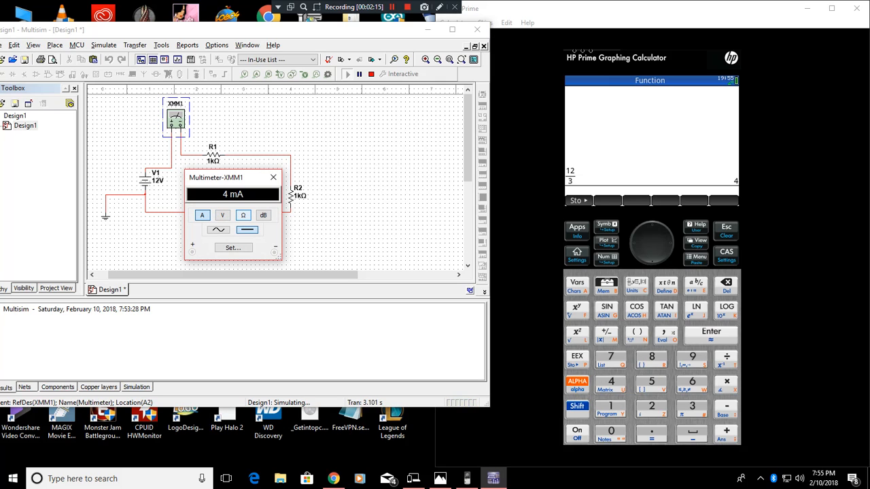
left_click(273, 177)
type("0.004*12")
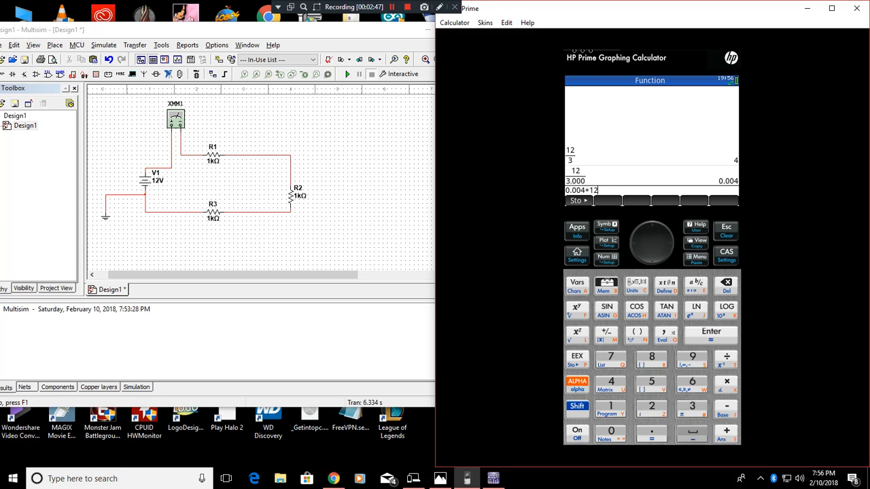
- Evaluate 0.004 × 12 on the HP Prime after the 12 ÷ 3000 = 0.004 result
left_click(711, 335)
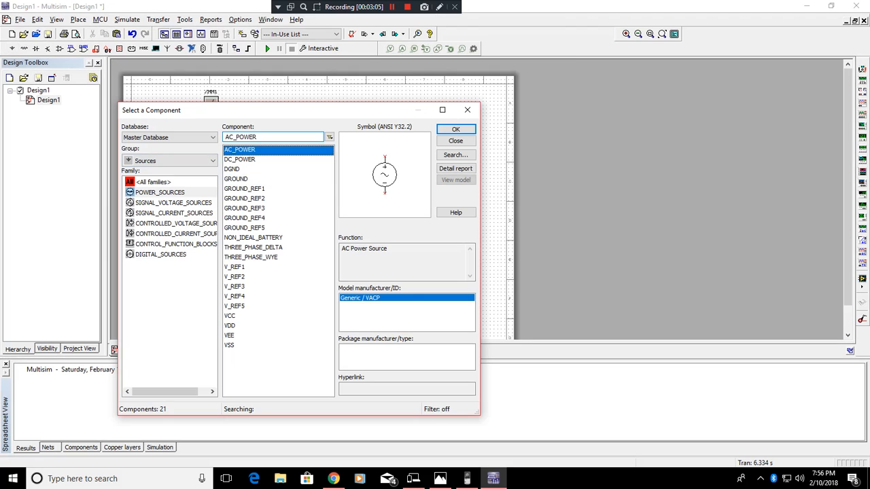
- Pick a second DC source V2, a ground and 1 kΩ resistors R4 to R6 for the new circuit
left_click(455, 129)
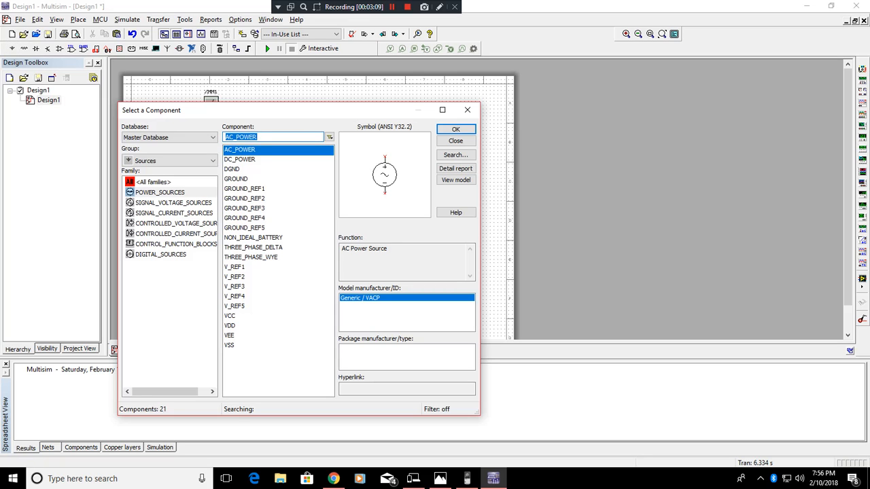
left_click(456, 129)
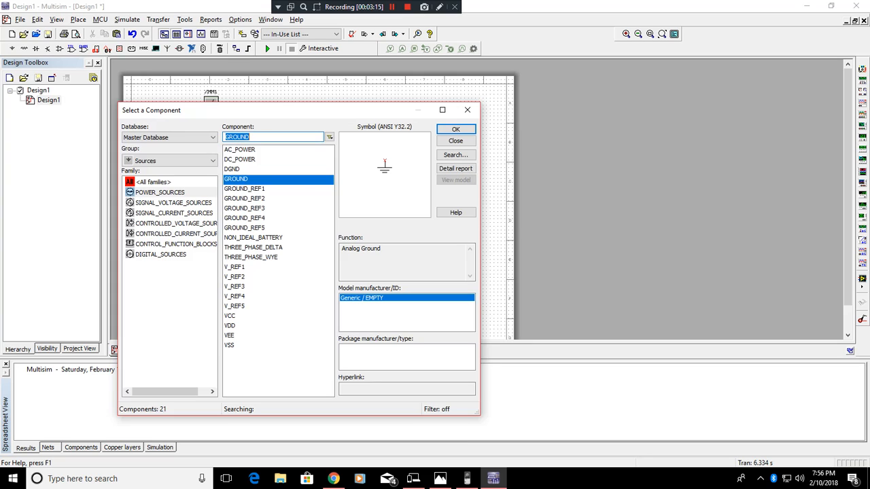
left_click(455, 129)
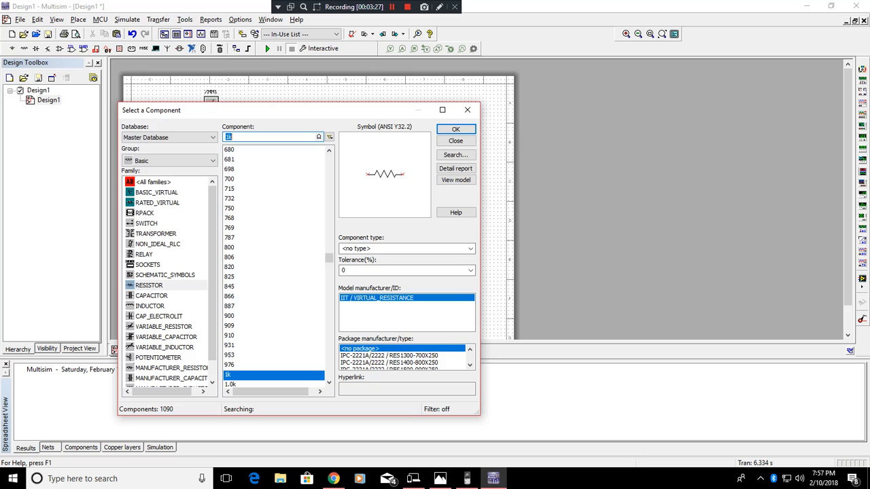
left_click(456, 129)
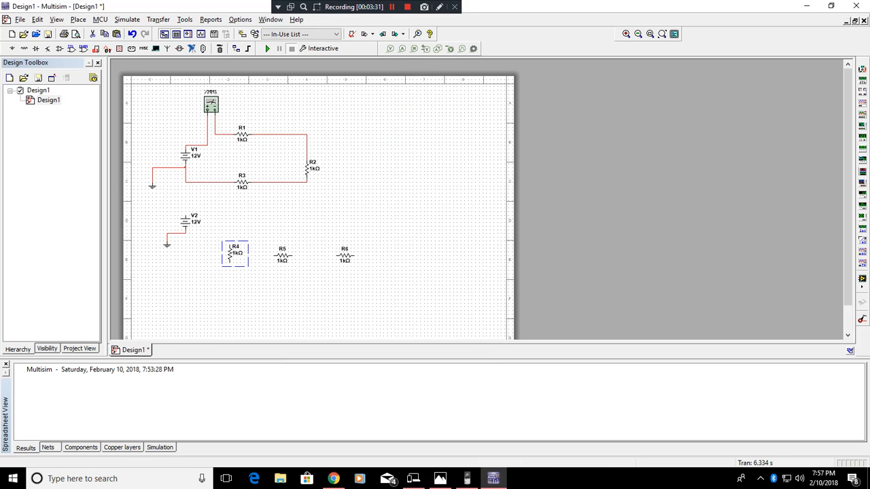
- Rotate R5 upright 90° and wire V2 across R4, R5 and R6 in parallel
right_click(234, 256)
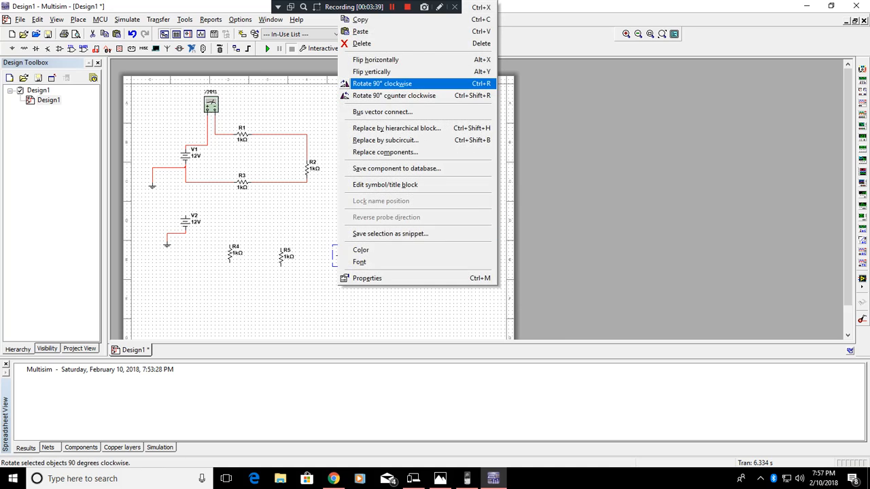
left_click(382, 83)
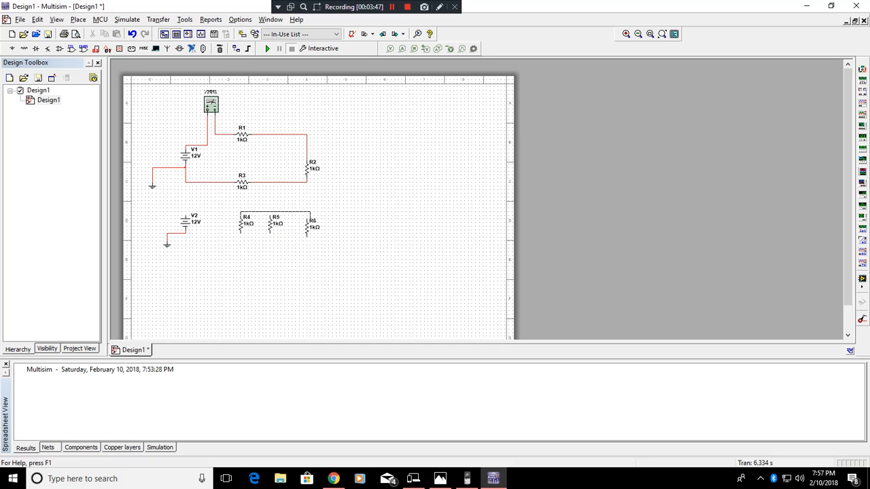
left_click(312, 225)
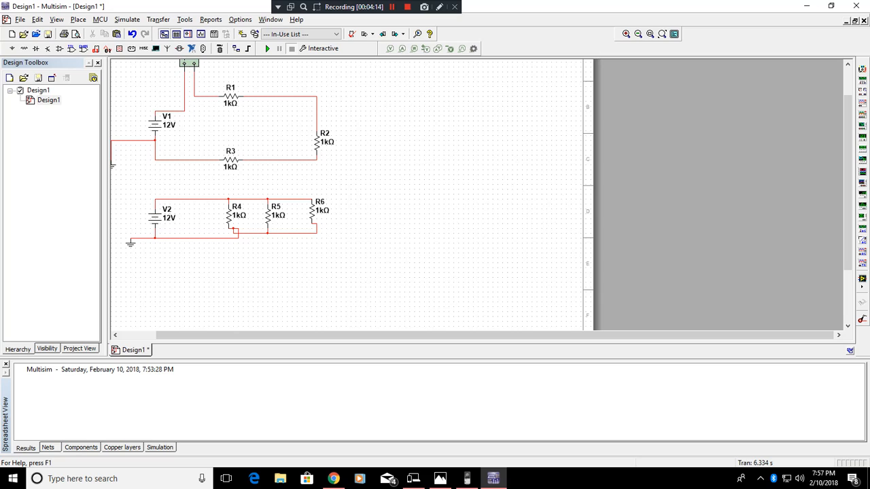
mouse_move(466, 479)
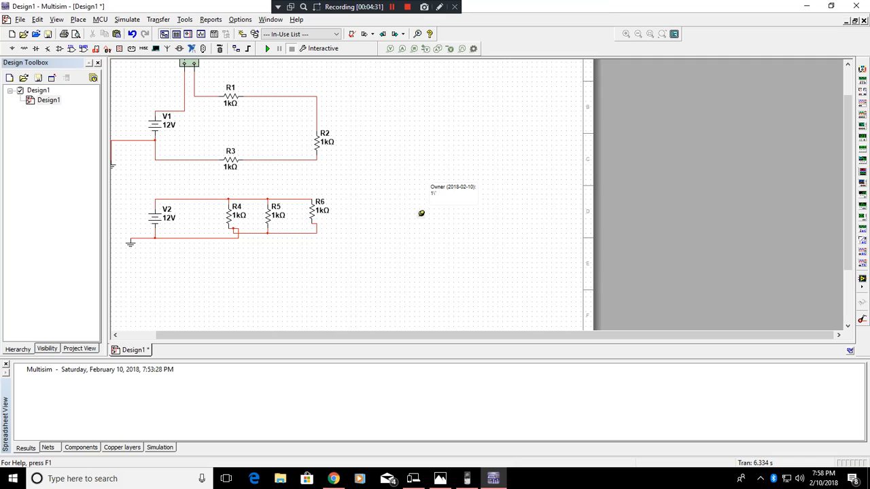
- Write the comment note text right of the parallel circuit and finish editing it
type("x")
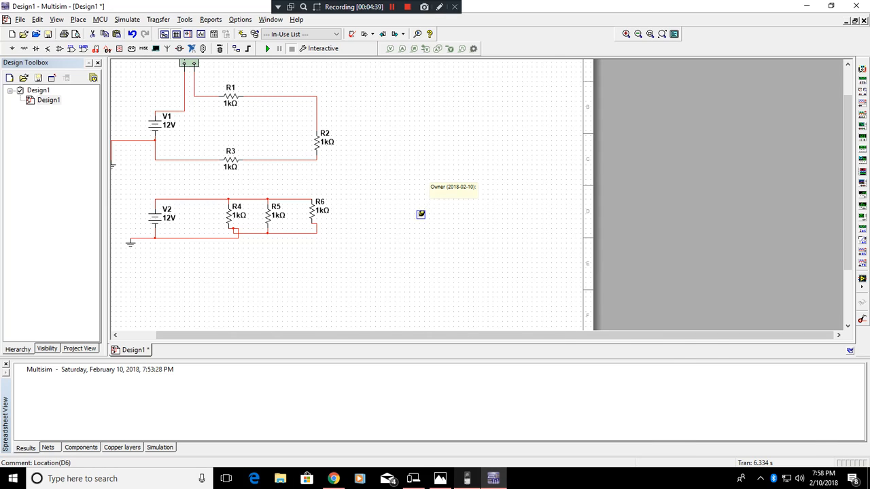
left_click(466, 479)
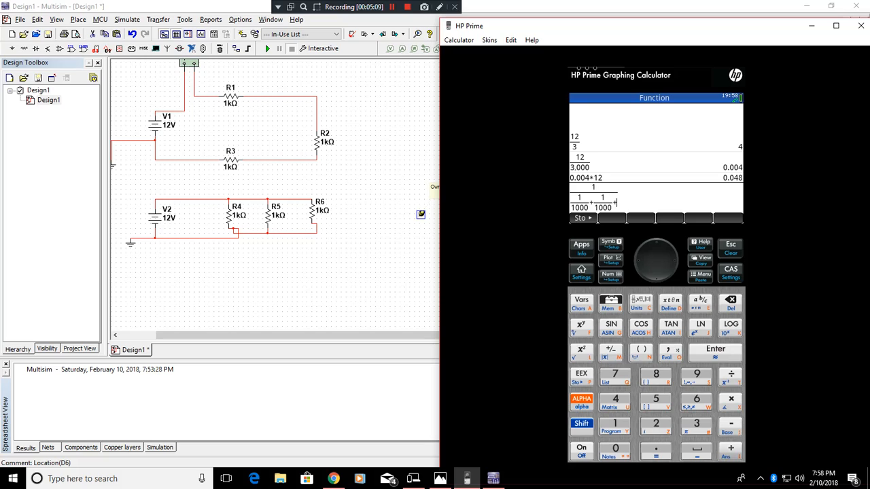
- Evaluate 1/(1/1000+1/1000+1/1000) to 333.333333333 and begin 12 over that result
left_click(609, 302)
type("1/1000)")
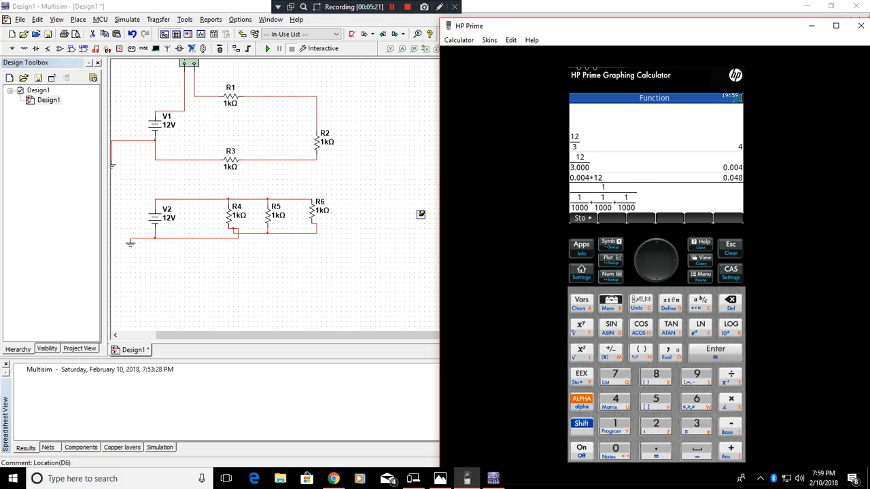
left_click(715, 352)
type("12")
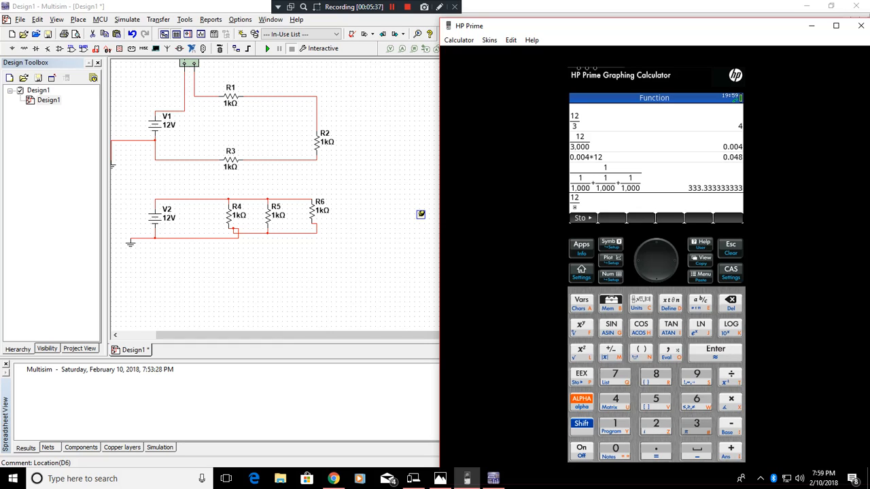
left_click(696, 424)
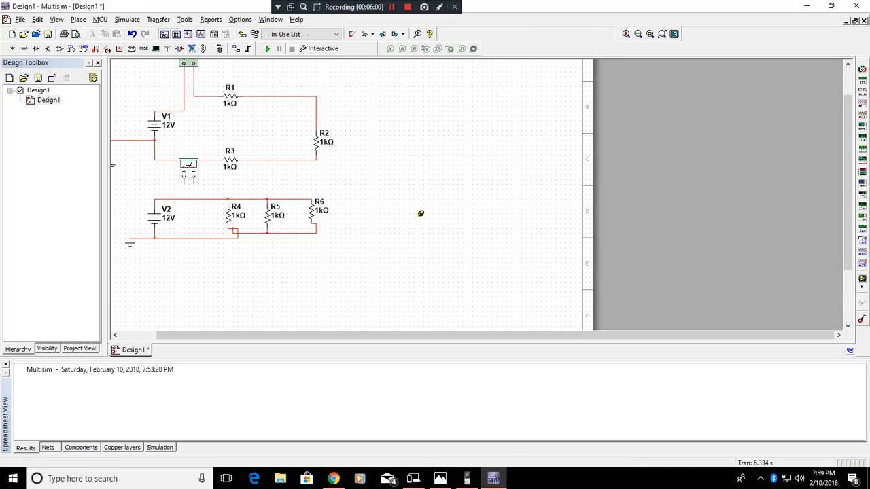
- Wire XMM2 in series with V2 in the parallel circuit and start the simulation
left_click(188, 168)
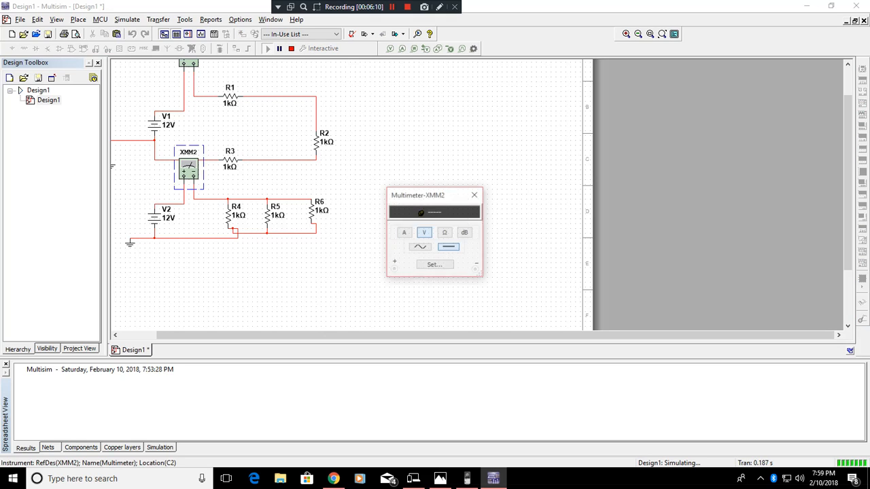
left_click(404, 232)
type(".036*12")
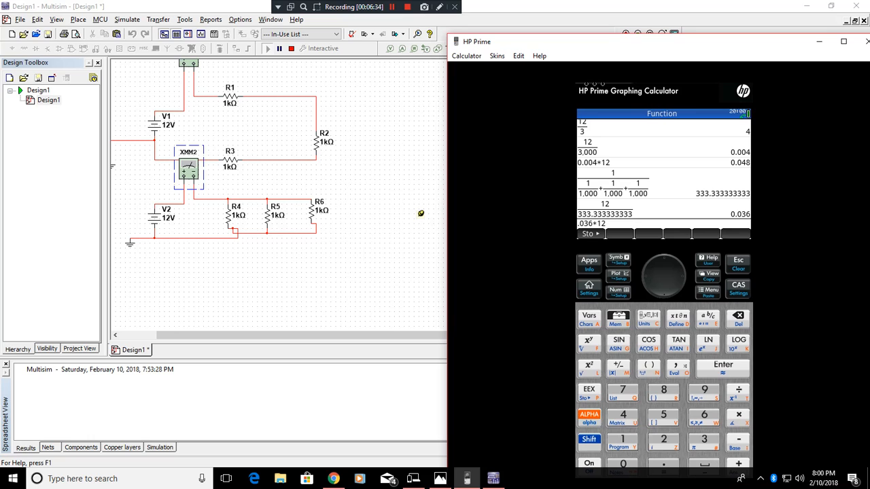
- Evaluate 12/333.333333333 on the HP Prime to get the parallel current of 0.036
left_click(843, 41)
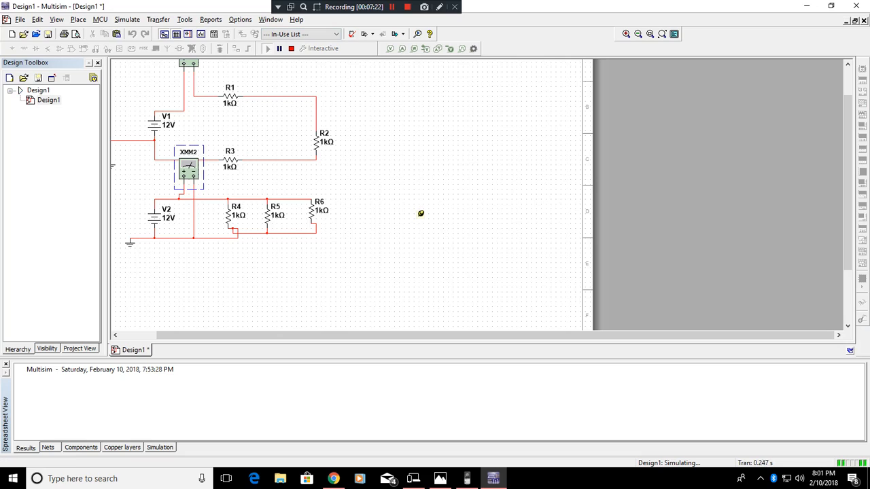
- Switch the XMM2 readout to amperes so it shows 1.2 mA
double_click(189, 169)
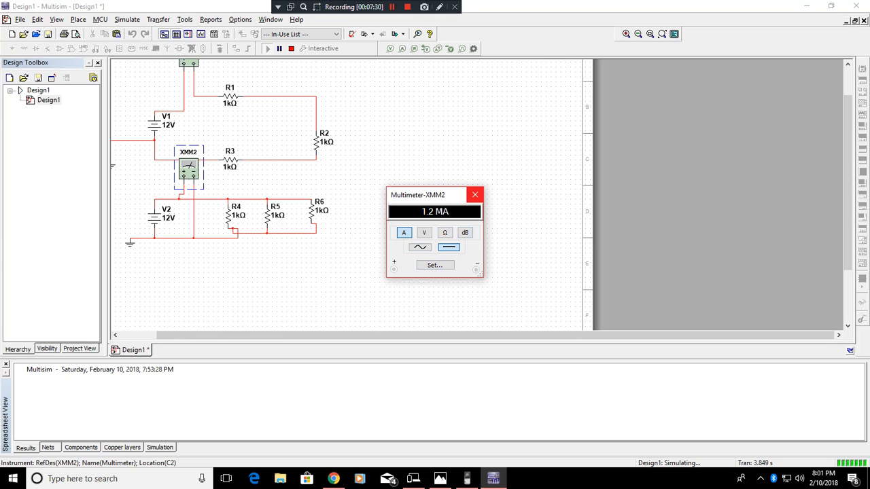
left_click(476, 196)
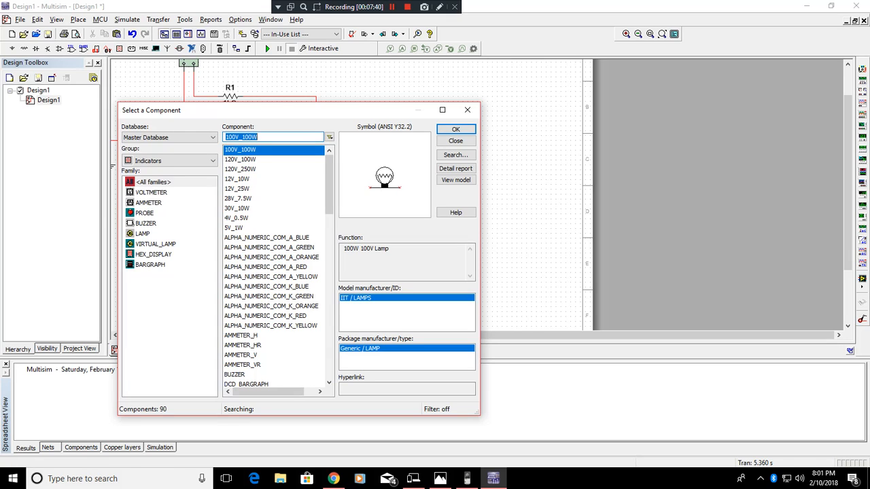
- Browse the Indicators family's voltmeter and ammeter parts, then leave without placing any
left_click(151, 193)
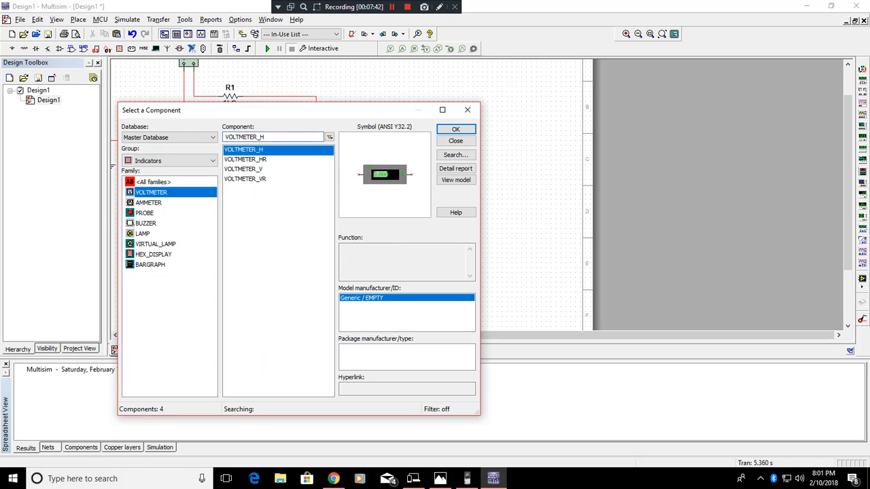
left_click(150, 202)
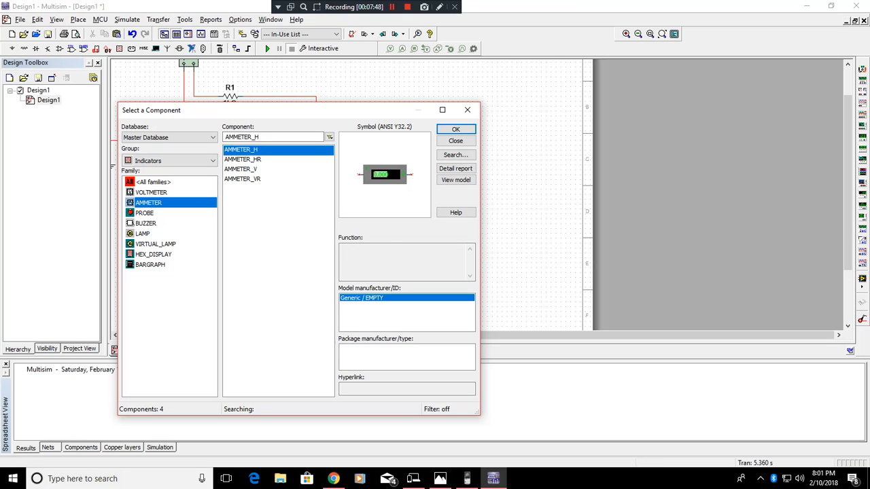
left_click(455, 140)
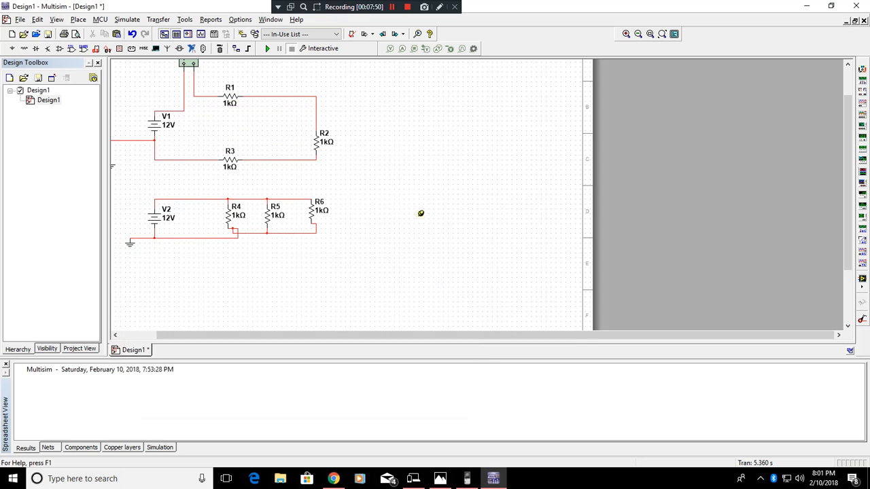
mouse_move(862, 80)
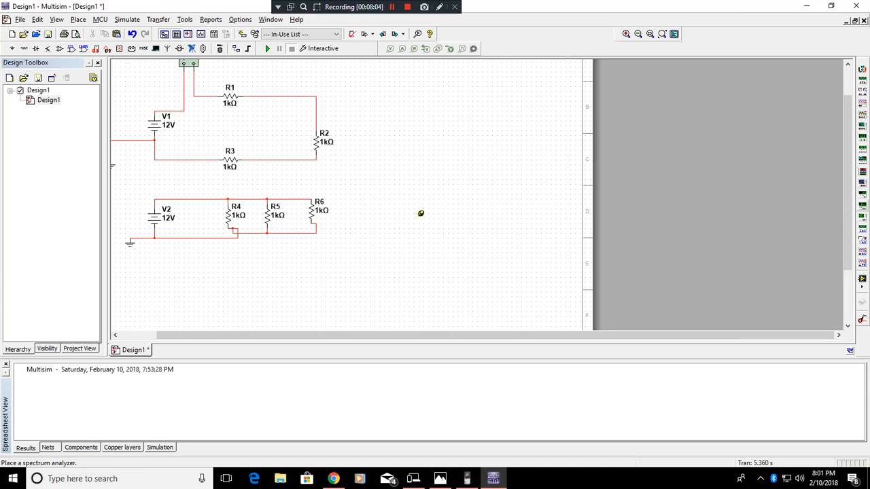
mouse_move(862, 168)
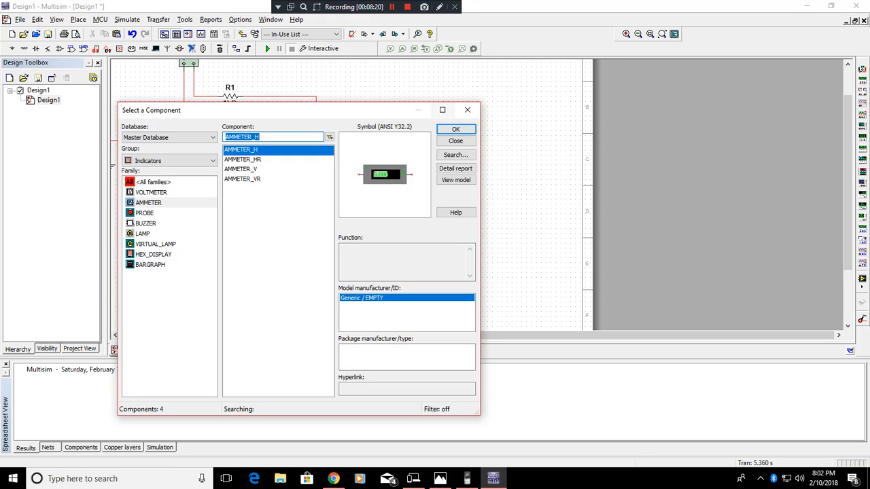
- Browse the Power component families for a fuse, then close the catalogue without placing one
left_click(456, 140)
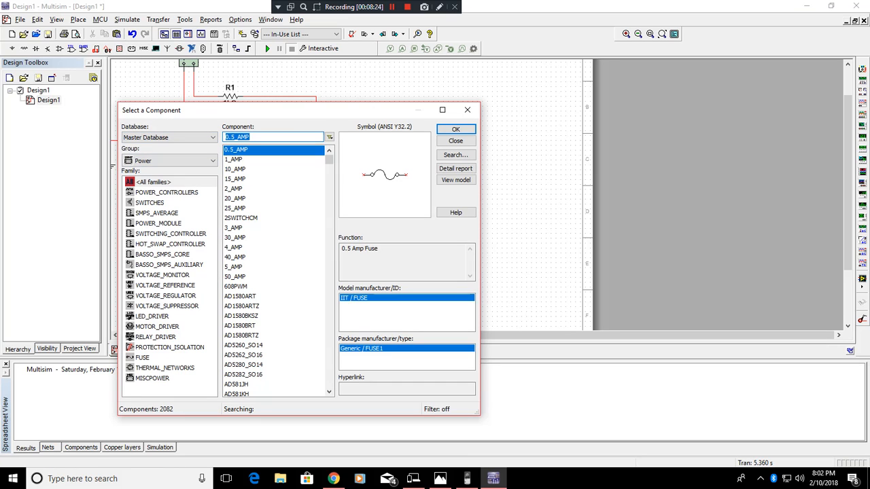
left_click(456, 140)
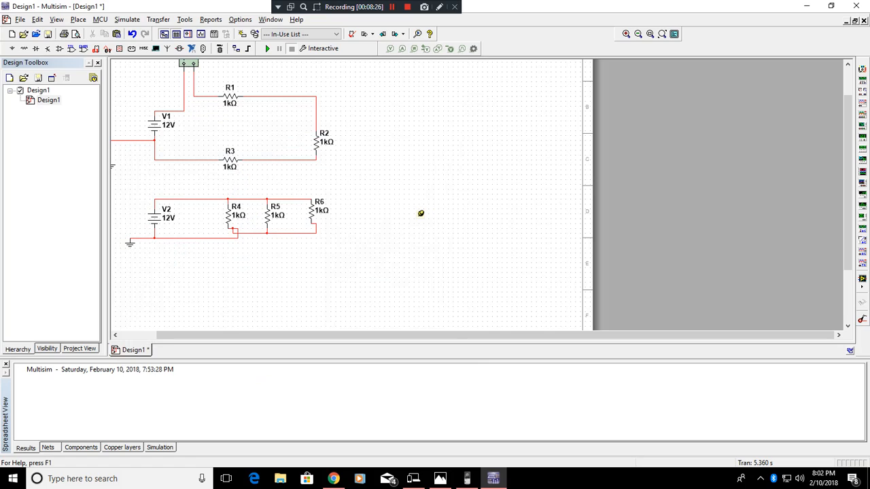